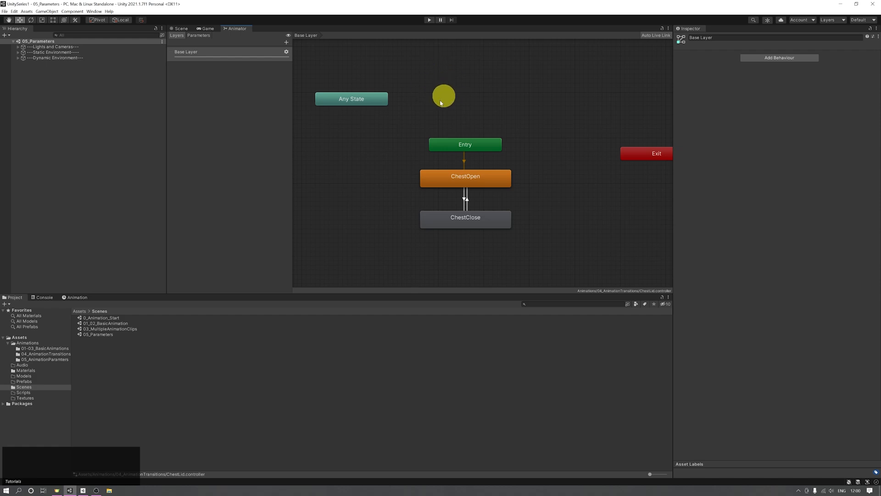
Create a new empty state in the Base Layer graph and park it to the right of Entry
left_click_drag(443, 96, 443, 169)
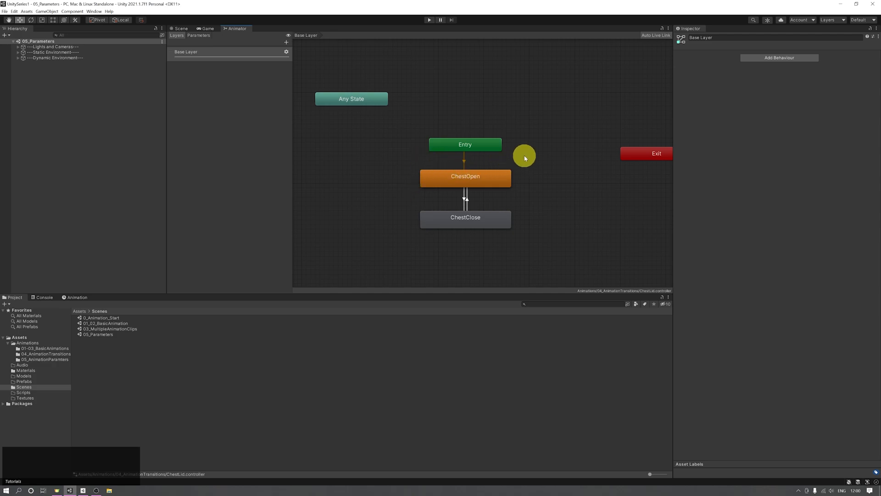
right_click(524, 156)
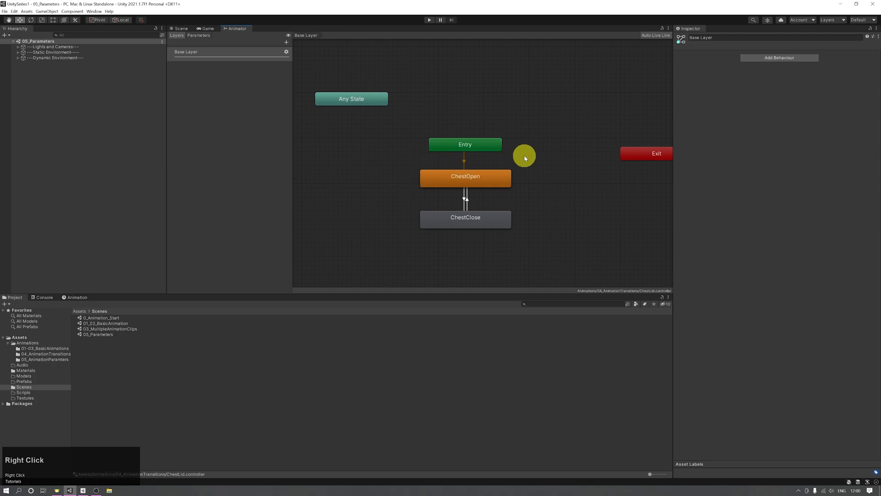
right_click(524, 157)
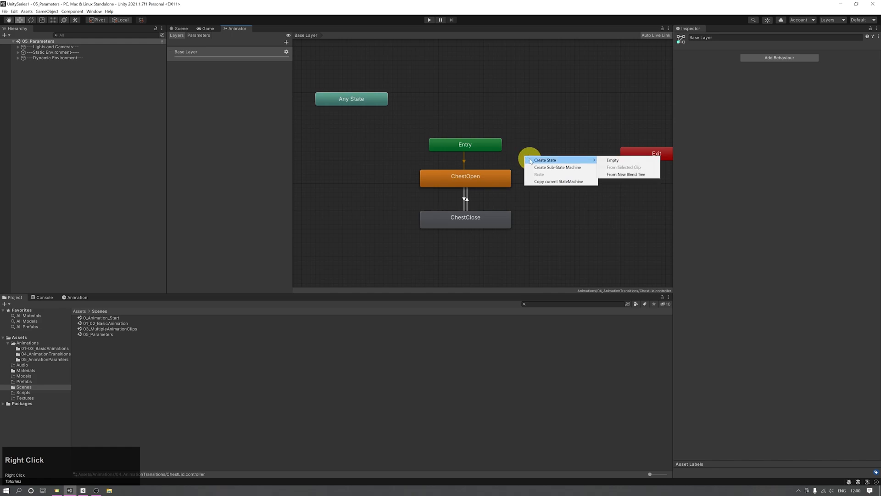
left_click(612, 160)
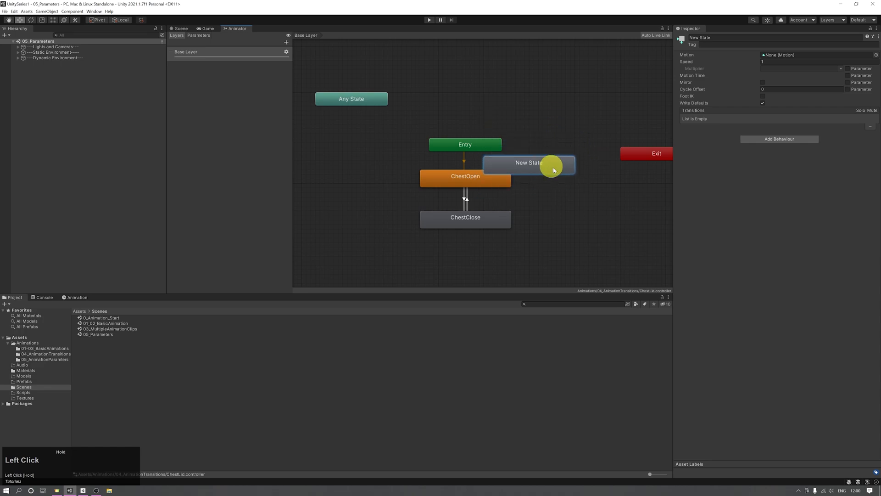
left_click_drag(528, 162, 560, 153)
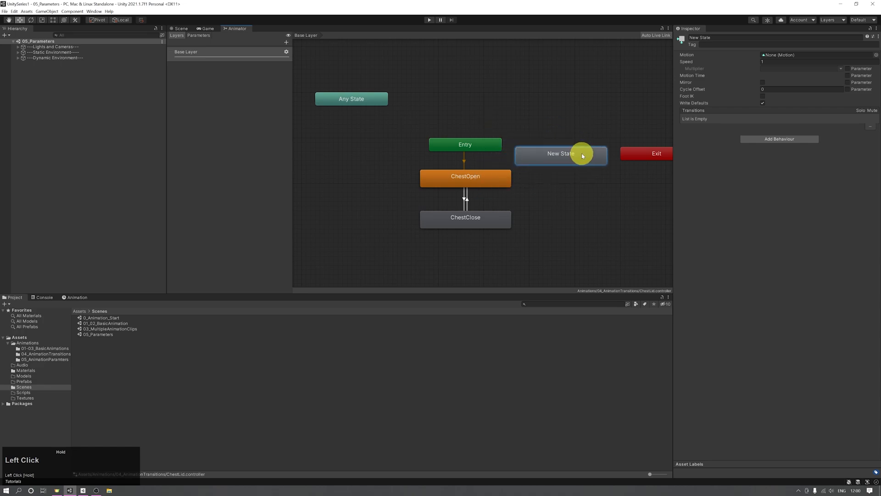
Select ChestClose and ChestOpen together so they can be shifted lower
left_click(464, 219)
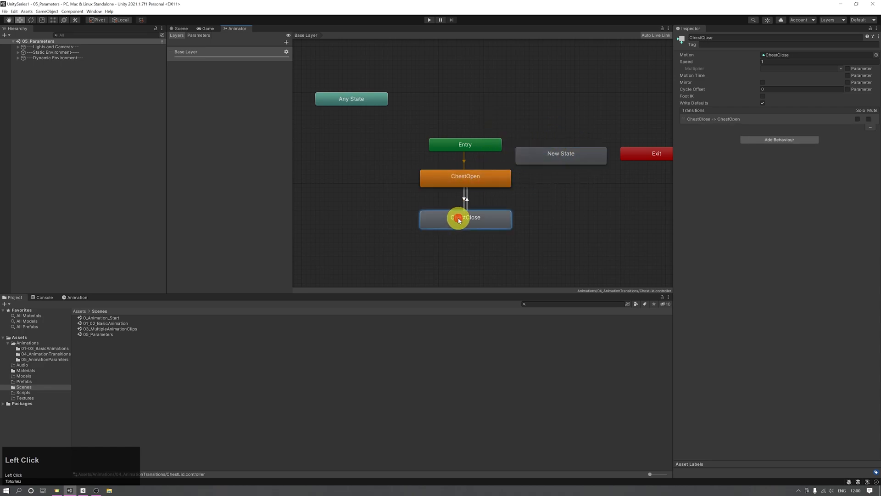
left_click(465, 177)
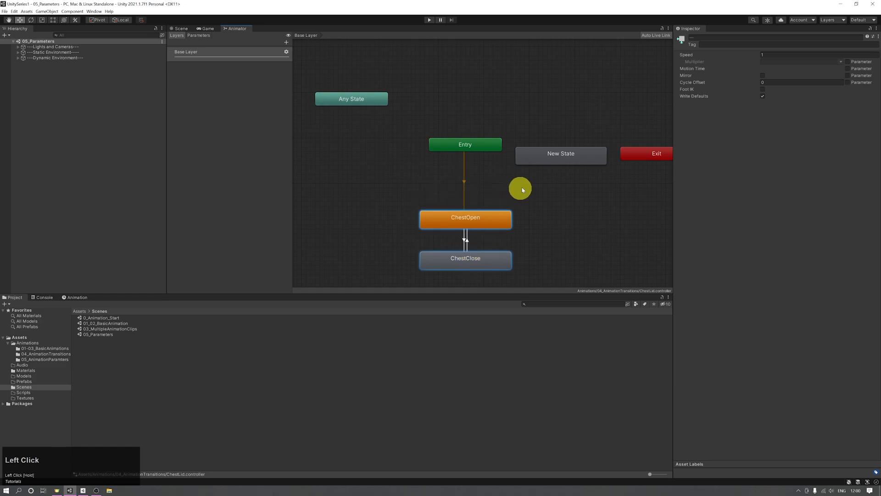
Move New State between Entry and ChestOpen and rename it Idle
left_click(560, 154)
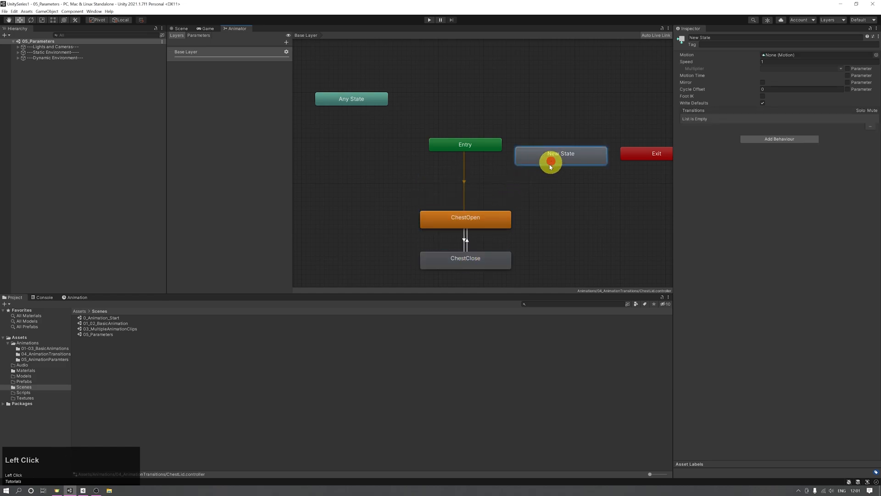
left_click_drag(560, 154, 512, 192)
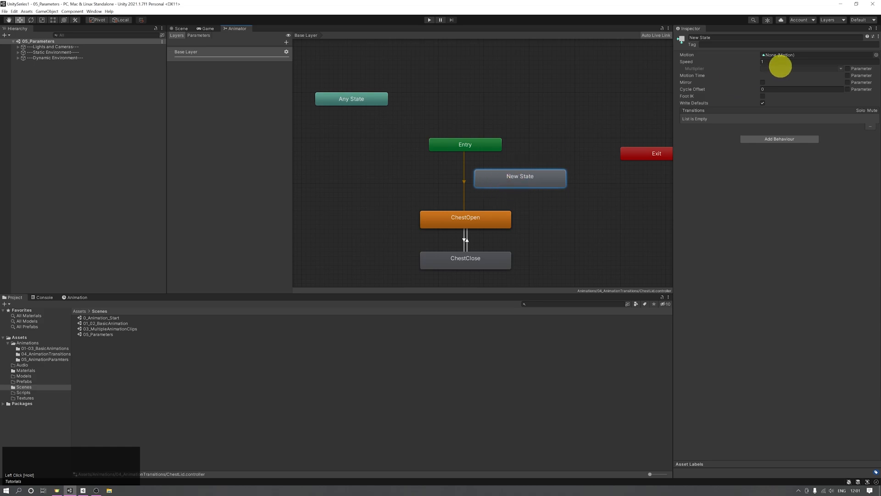
mouse_move(724, 51)
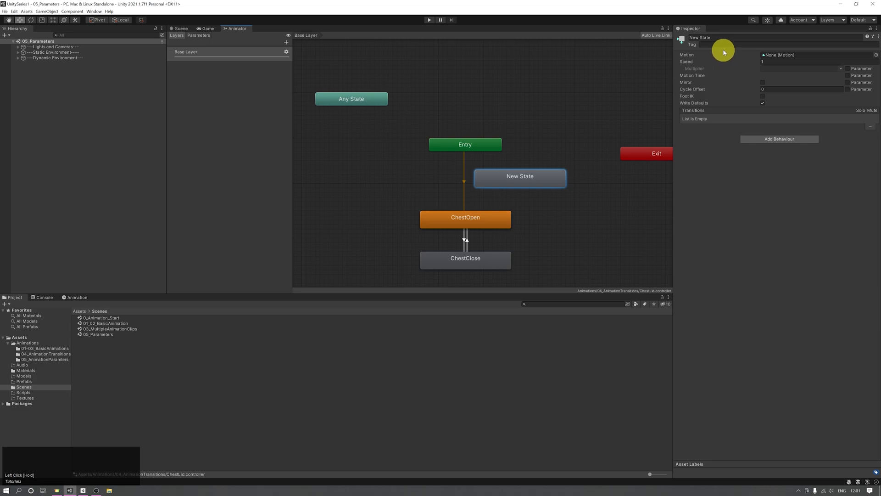
left_click_drag(519, 176, 484, 181)
type("Idle")
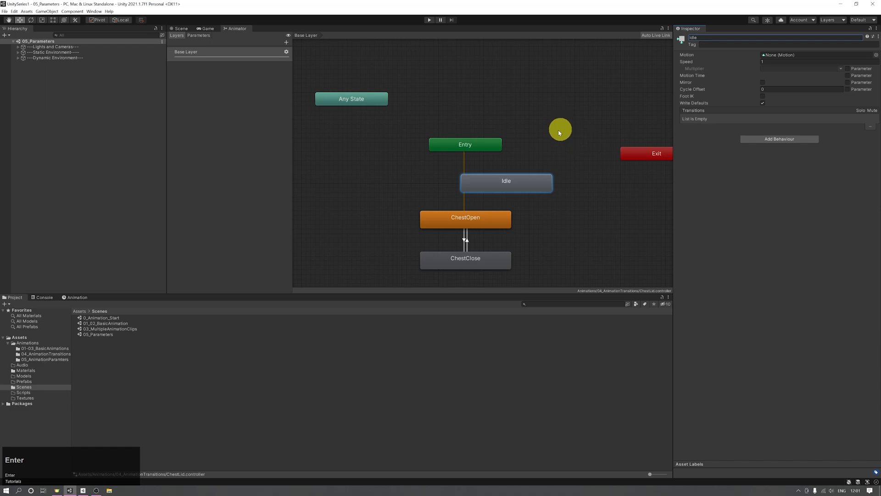
Set Idle as the layer default state and start a transition from Idle to ChestOpen
right_click(495, 186)
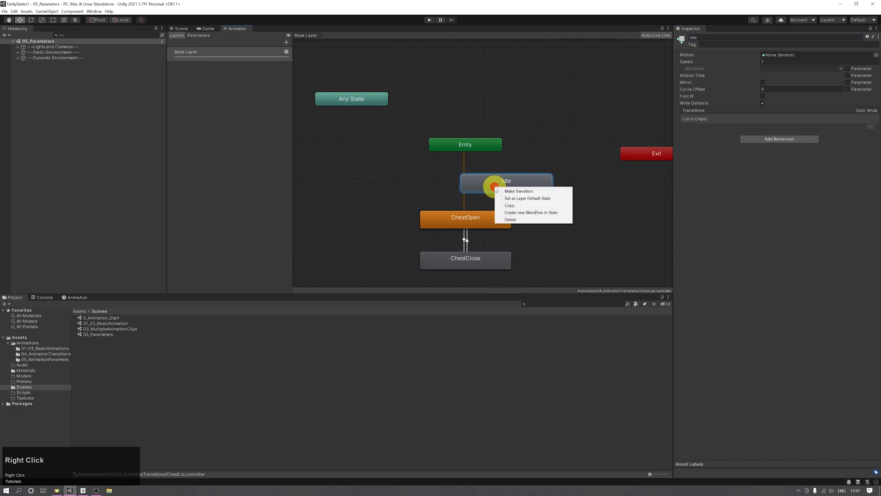
left_click(505, 183)
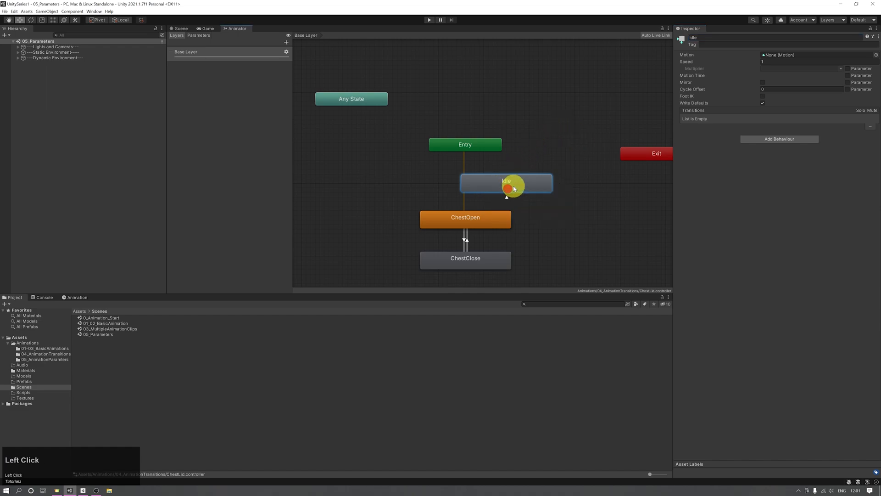
right_click(508, 187)
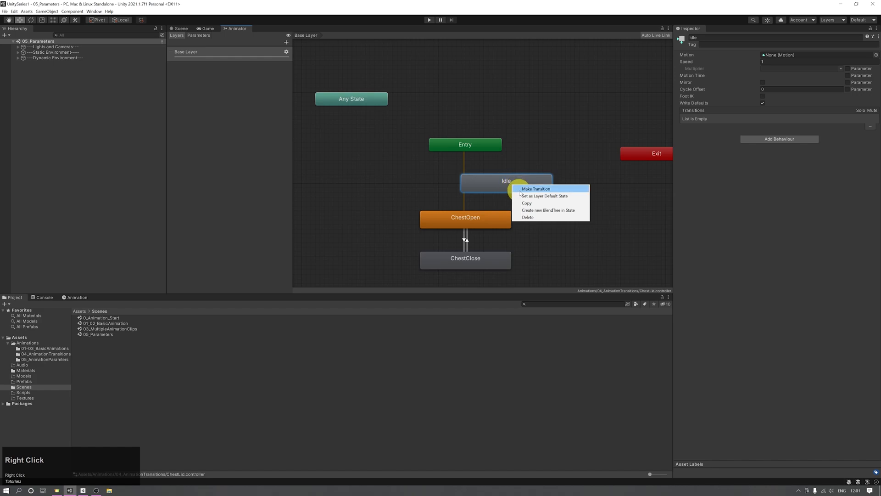
left_click(536, 189)
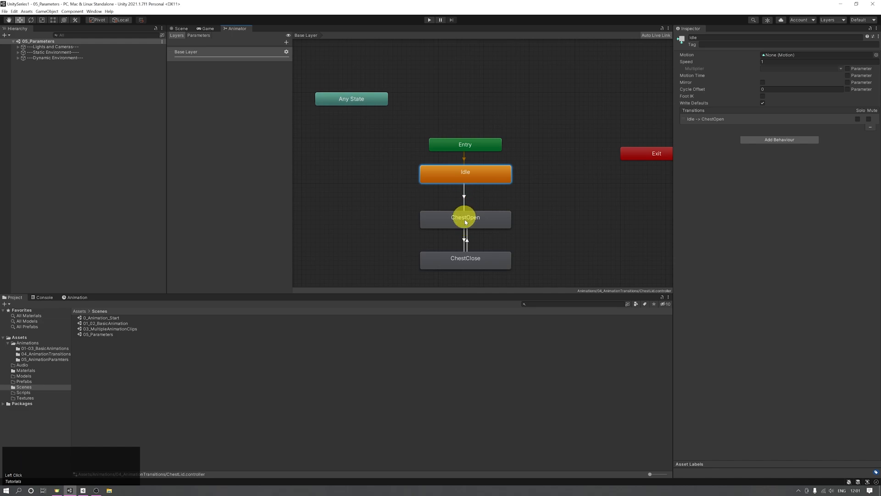
Pull ChestOpen and ChestClose slightly closer beneath Idle
left_click_drag(464, 219, 534, 219)
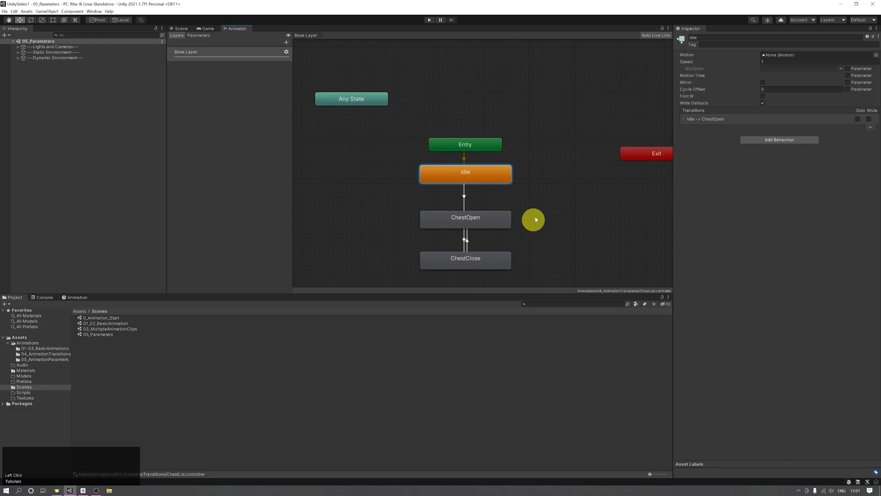
mouse_move(466, 225)
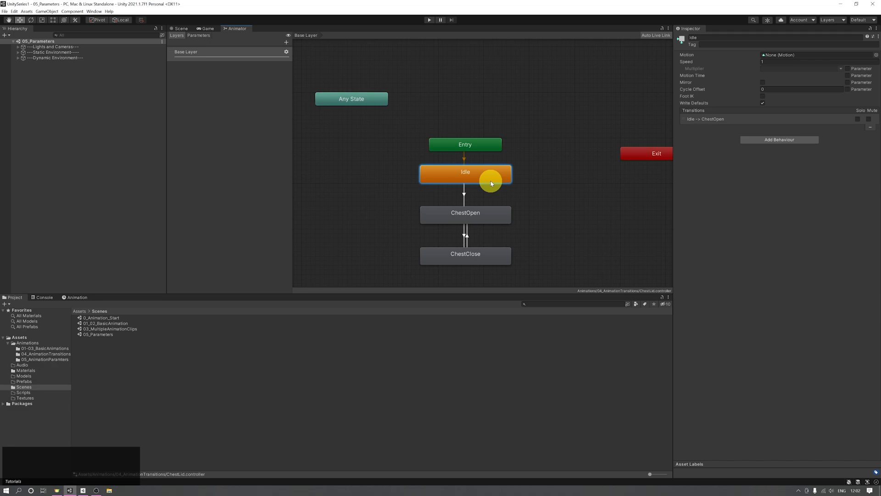
mouse_move(696, 55)
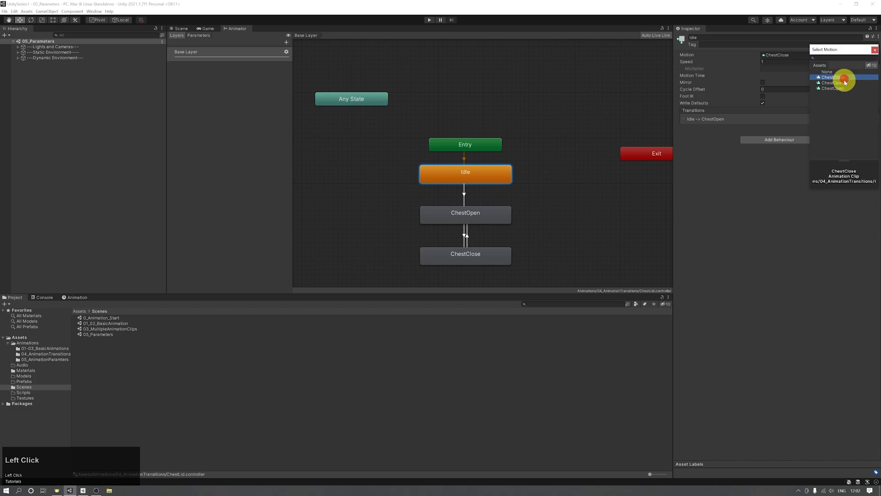
Try ChestOpen as Idle's motion clip, then clear the Motion field back to None
left_click(834, 88)
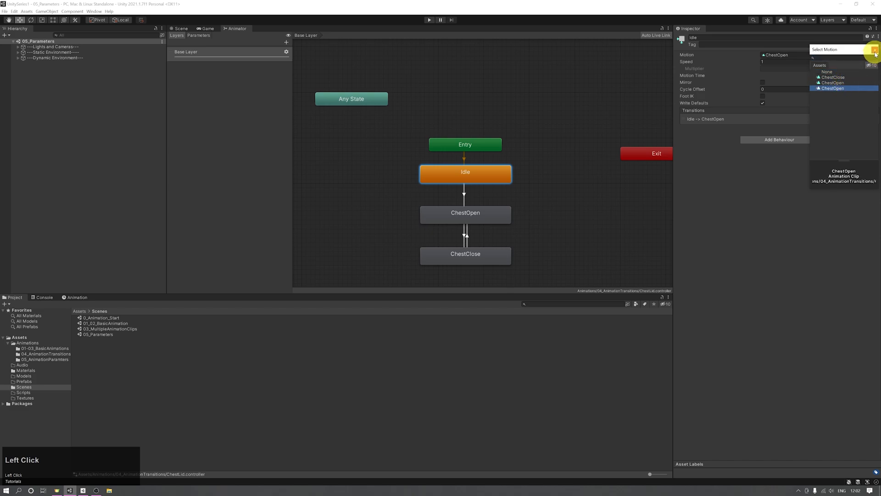
left_click(834, 88)
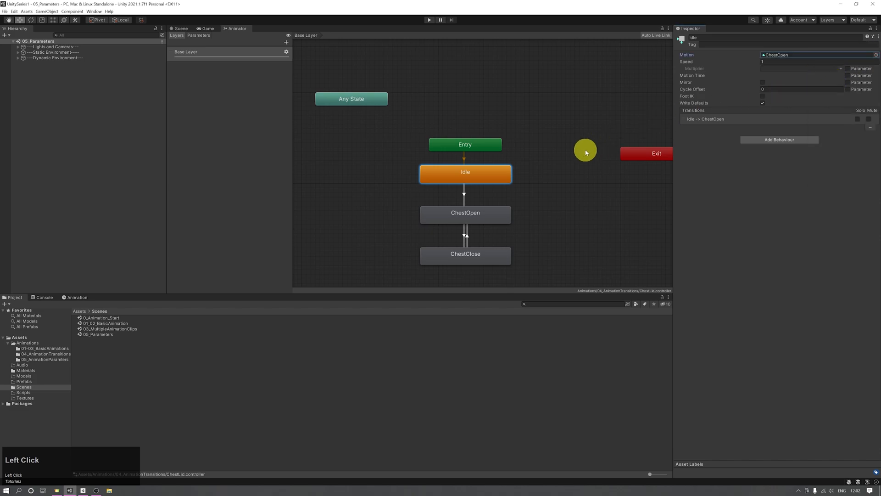
left_click(875, 55)
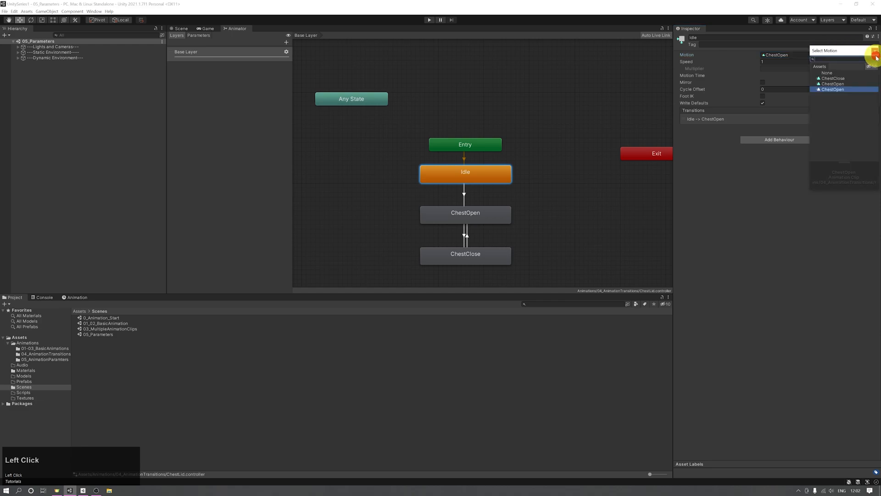
left_click(827, 72)
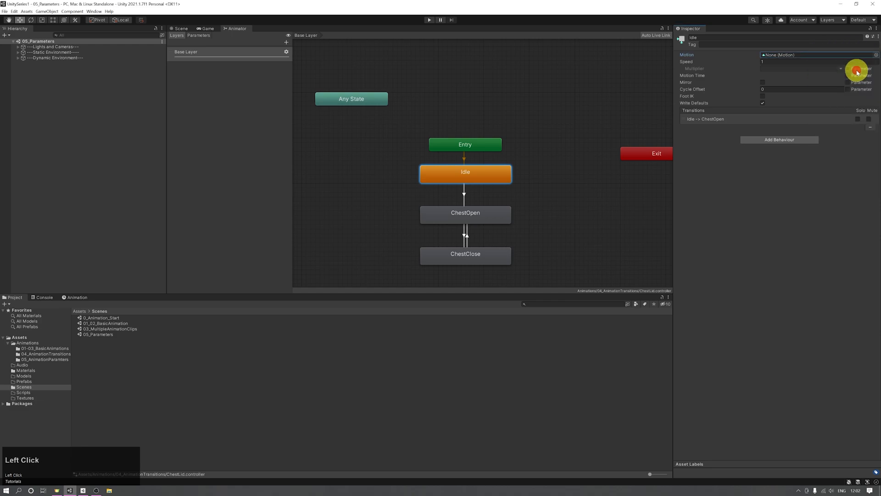